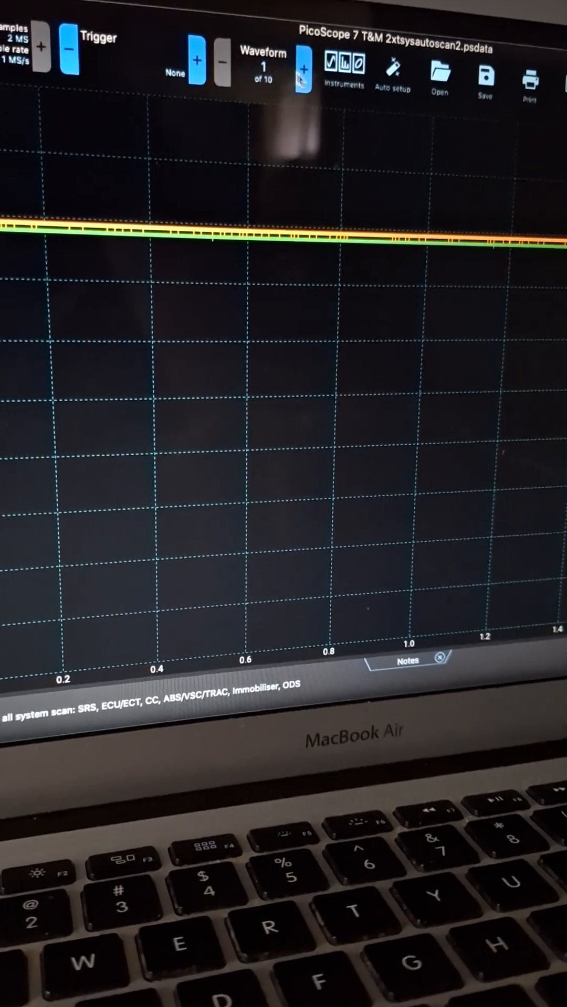
- Step forward through the saved capture from waveform 1 to waveform 7 of 10
left_click(303, 69)
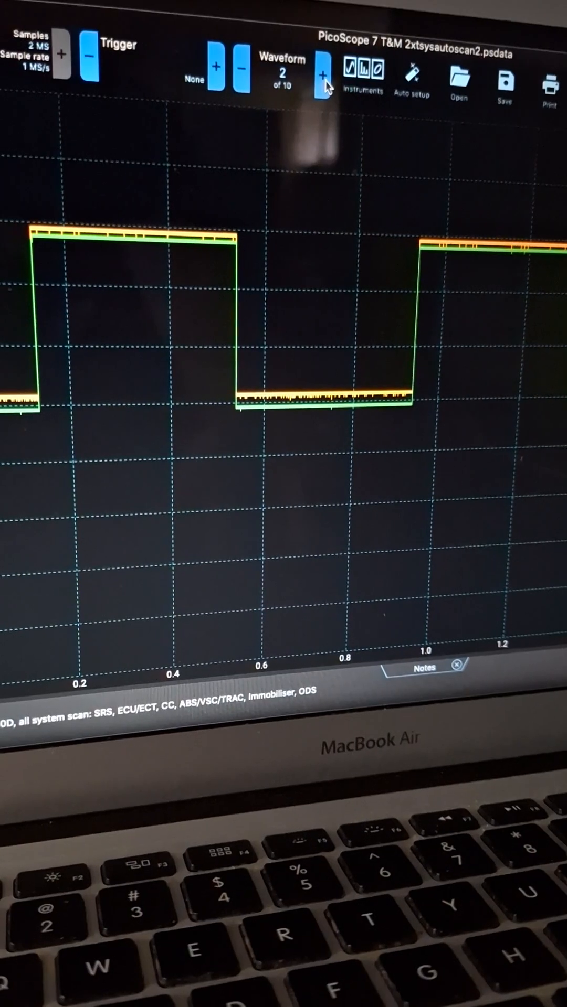
left_click(323, 76)
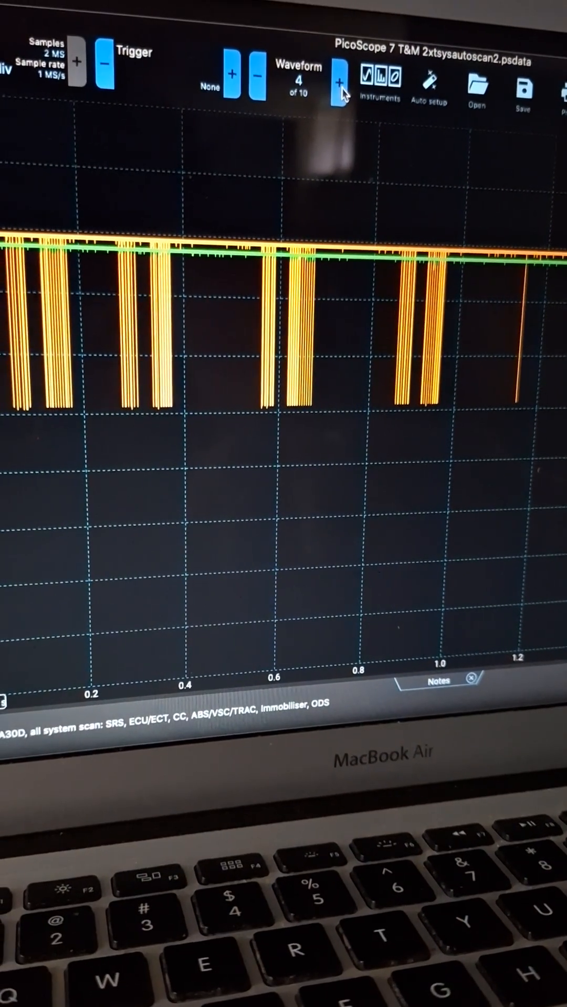
left_click(341, 80)
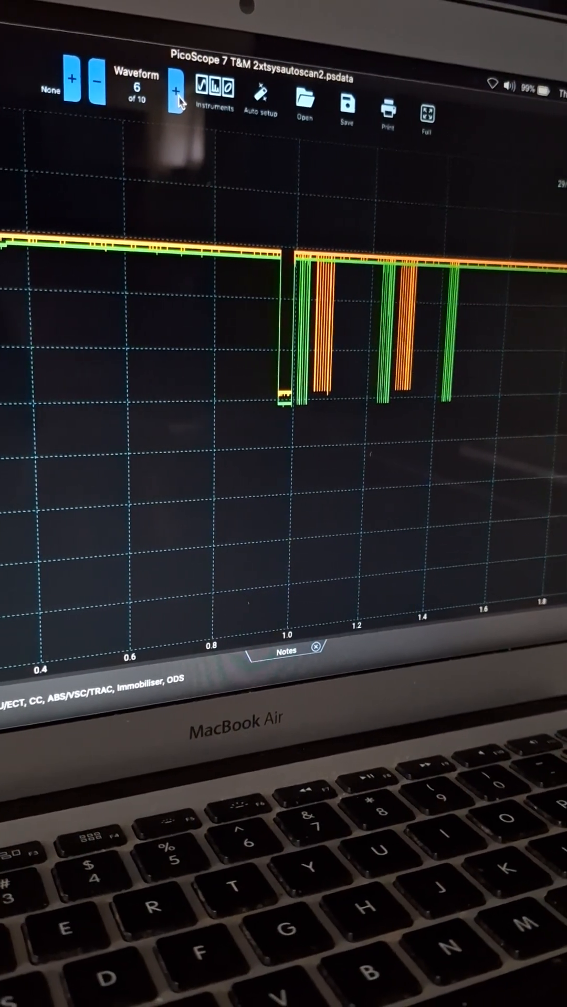
left_click(172, 90)
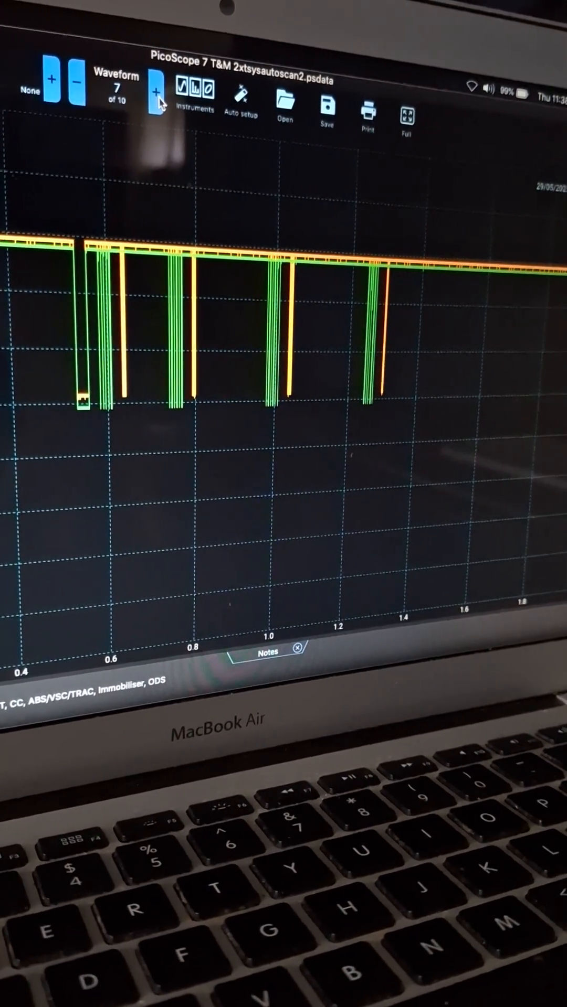
left_click(154, 95)
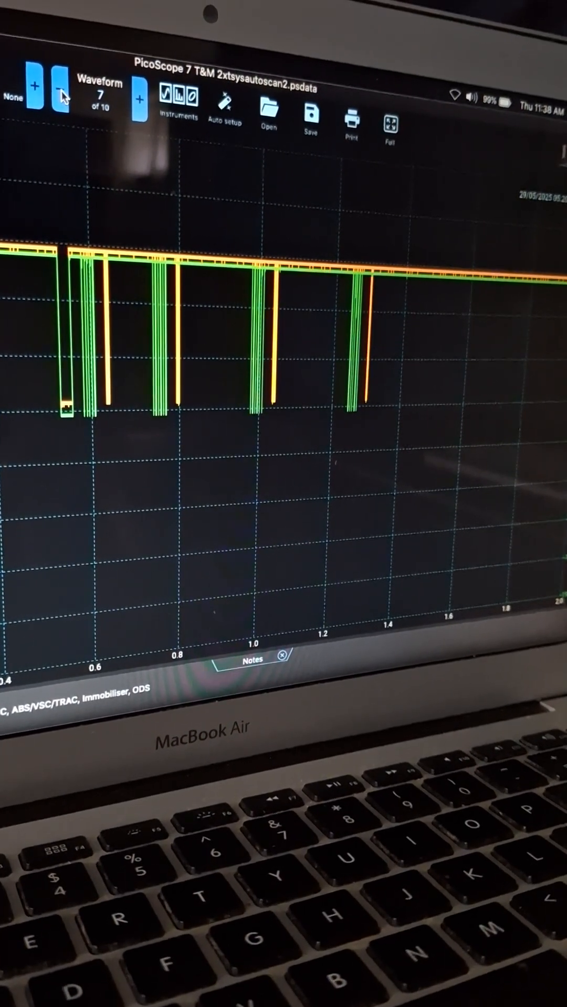
- Step back two waveforms in the capture buffer
left_click(59, 98)
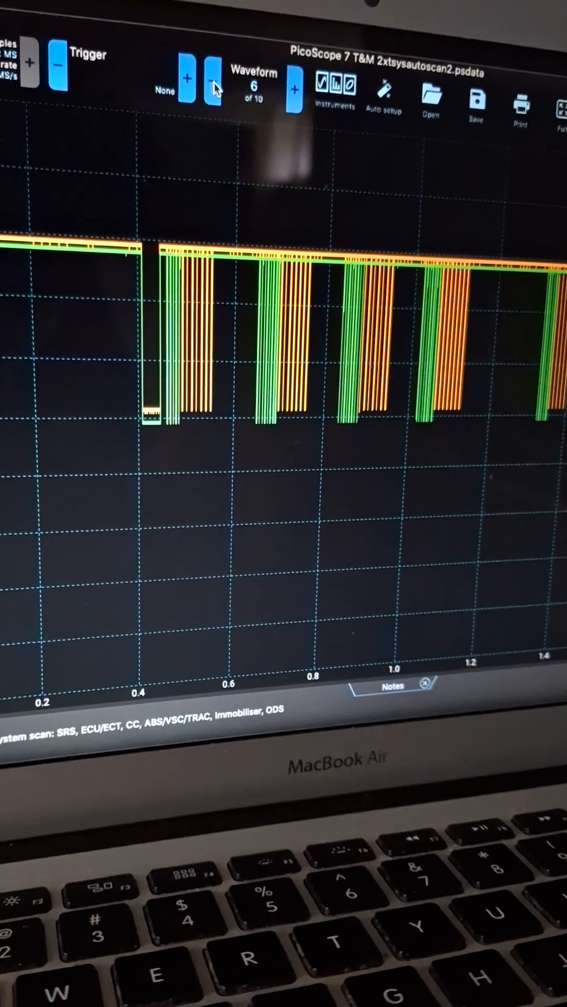
left_click(294, 89)
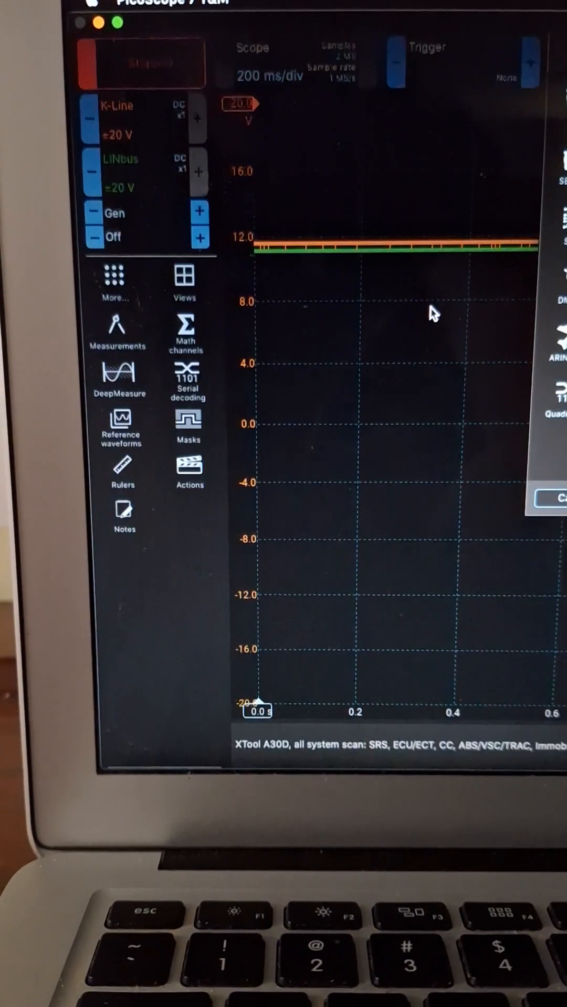
- Add a LIN serial decoder reading data from the LINbus channel
left_click(187, 378)
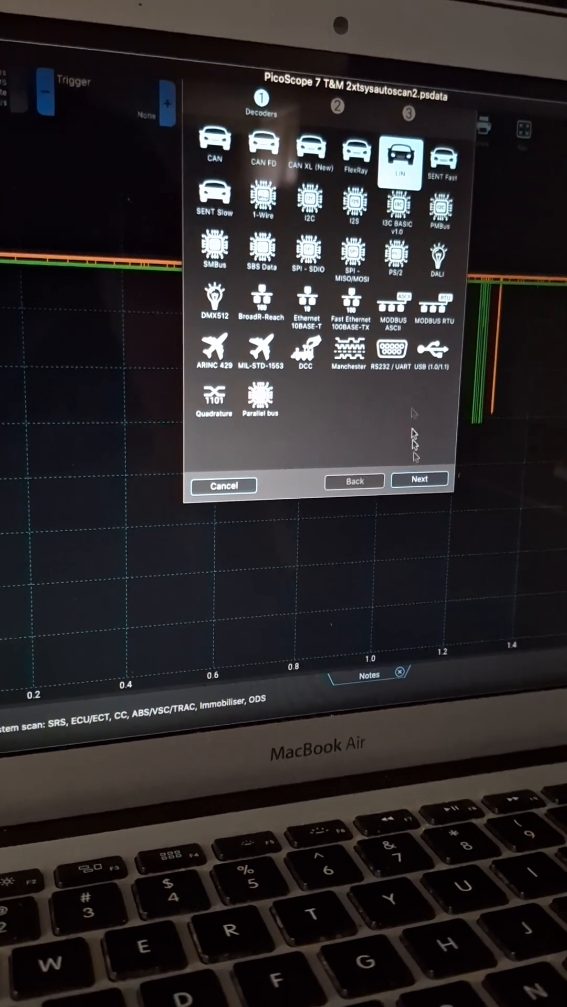
left_click(418, 479)
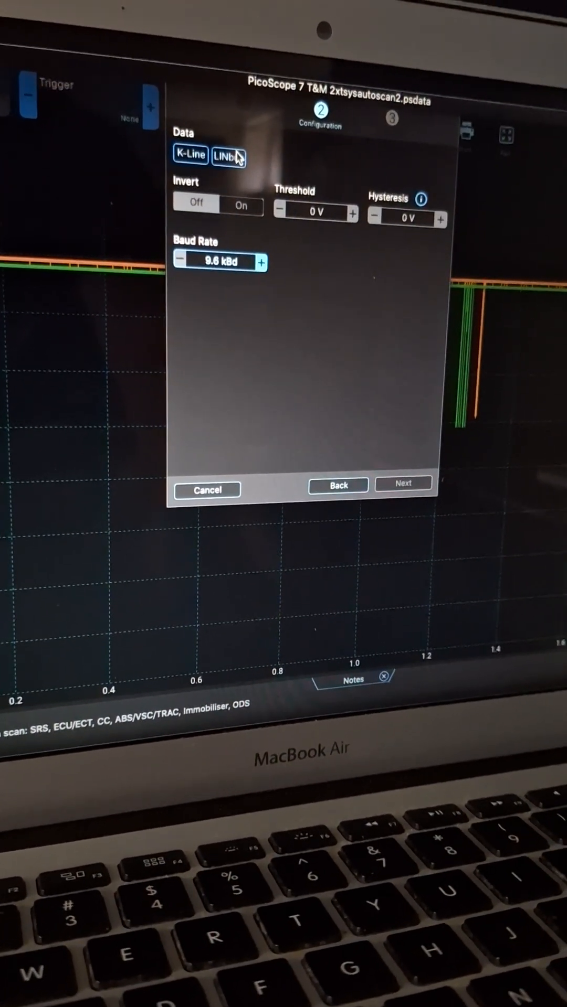
left_click(403, 483)
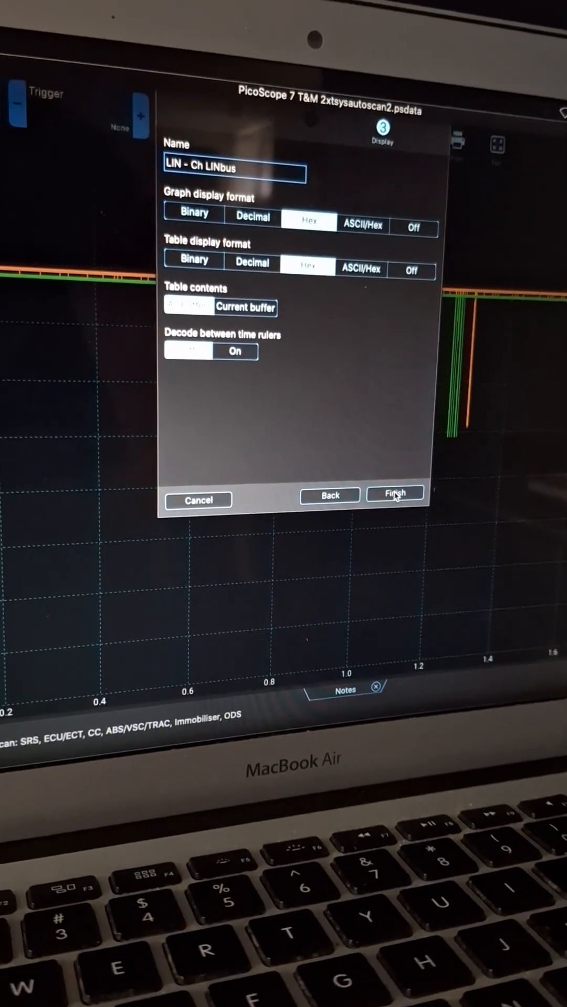
left_click(394, 500)
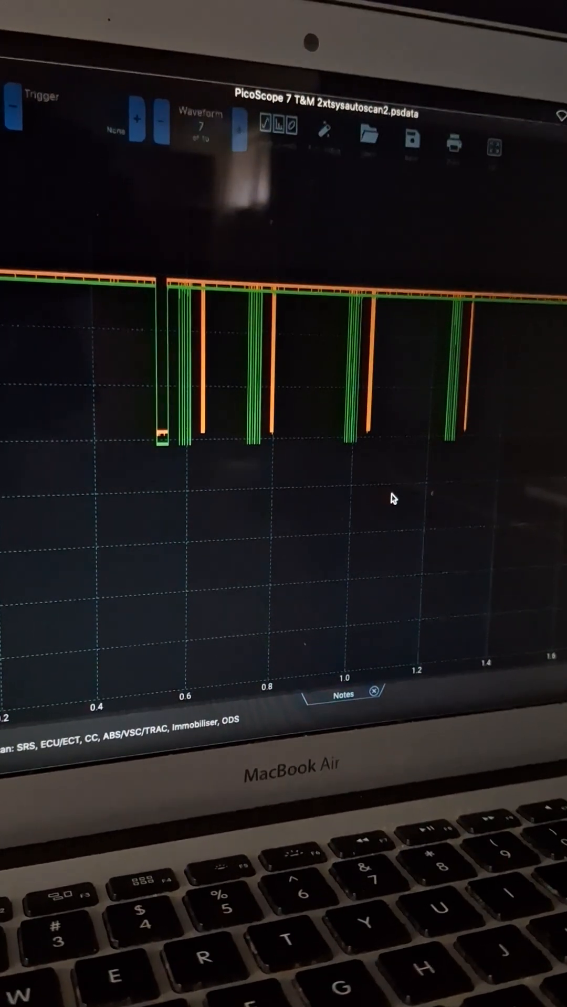